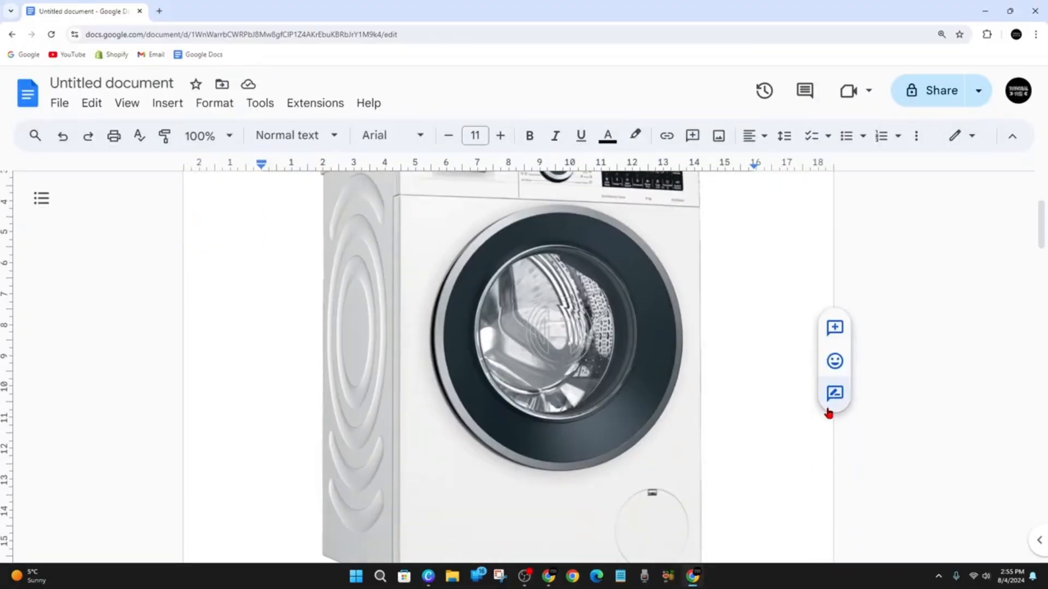
Scroll past the washing machine image to steps 1–3: identifying the noise, loose items, inspecting the drum
{"action": "scroll", "scroll_direction": "down", "scroll_amount": 3}
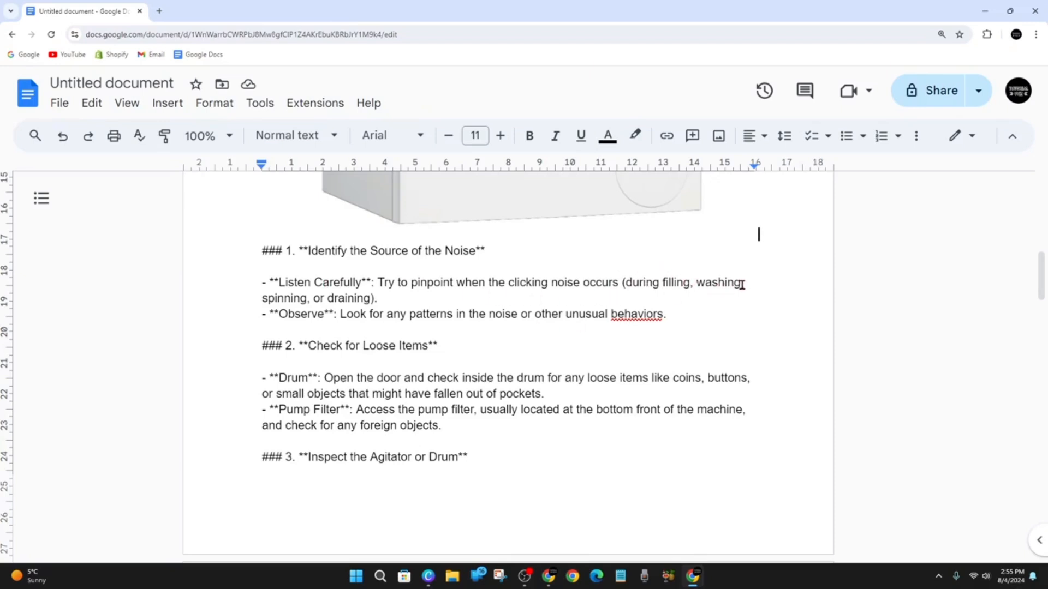
{"action": "mouse_move", "coordinate": [482, 491]}
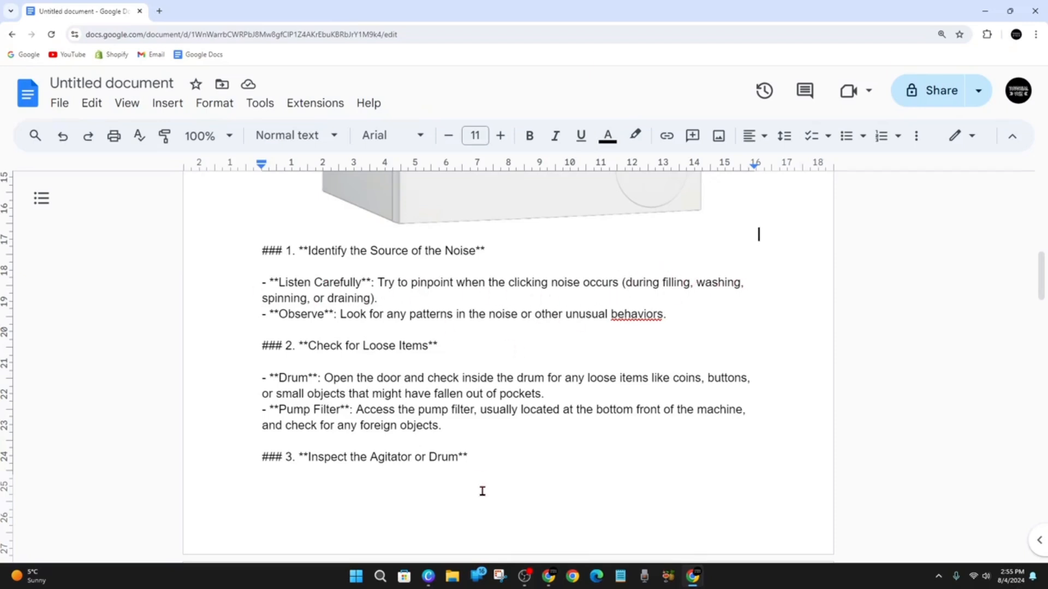
{"action": "mouse_move", "coordinate": [321, 330]}
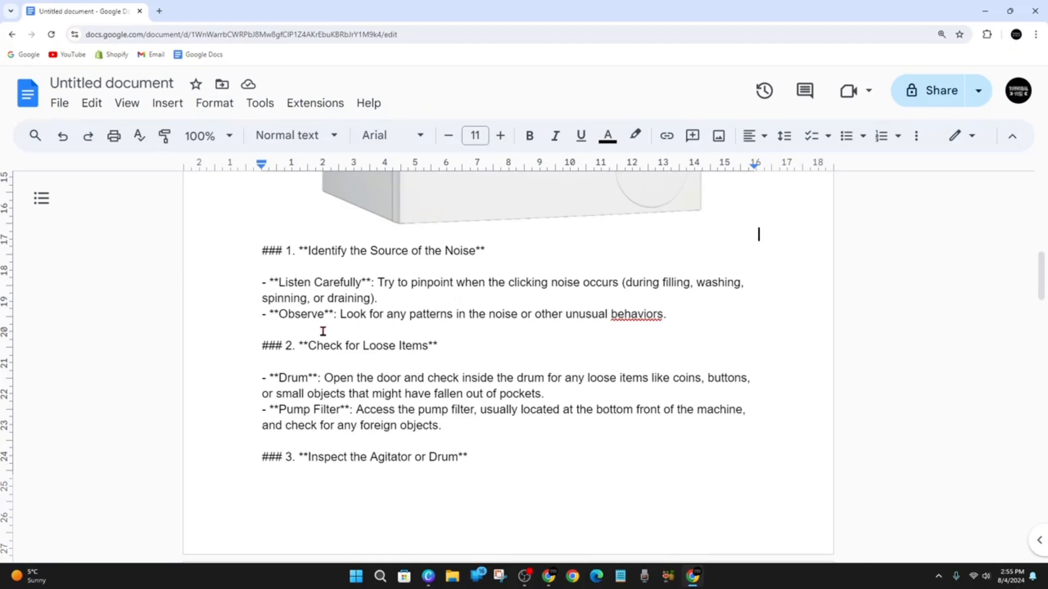
{"action": "mouse_move", "coordinate": [585, 435]}
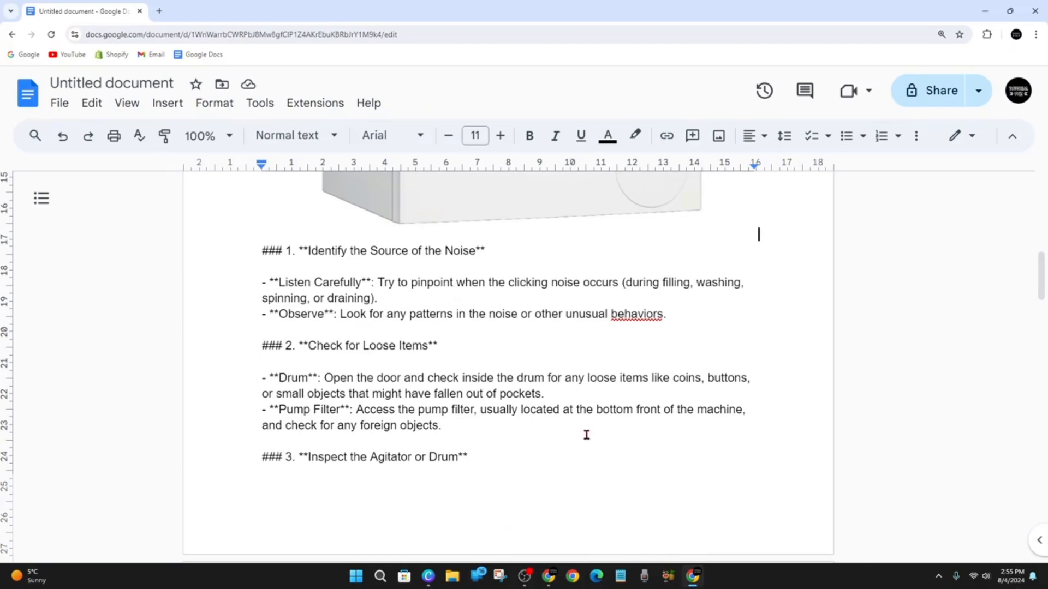
Scroll onto the next page to steps 4 and 5 on the drive belt, pulley and motor
{"action": "scroll", "scroll_direction": "down", "scroll_amount": 3}
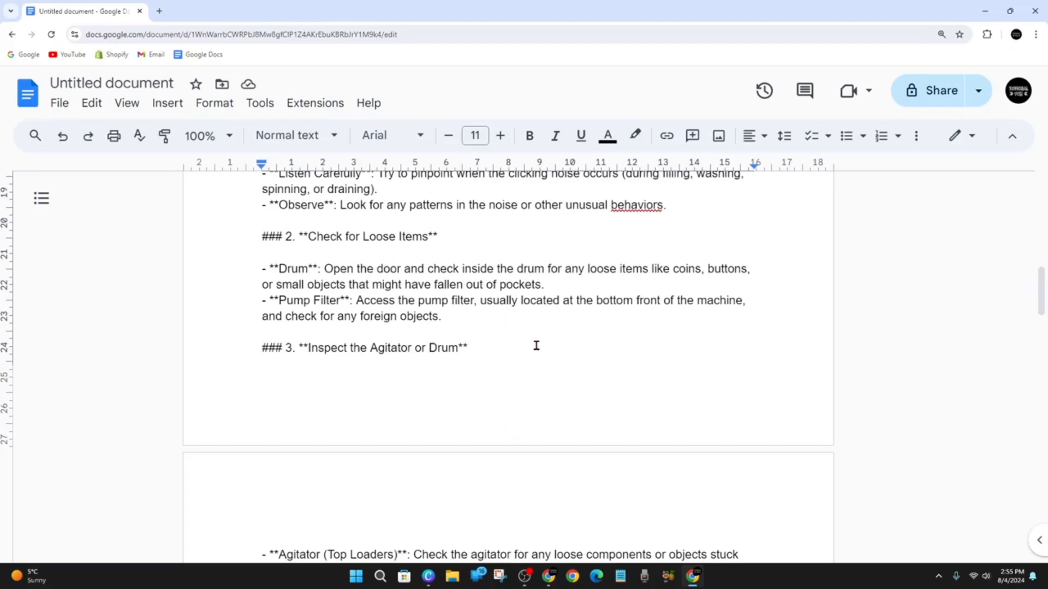
{"action": "mouse_move", "coordinate": [482, 325]}
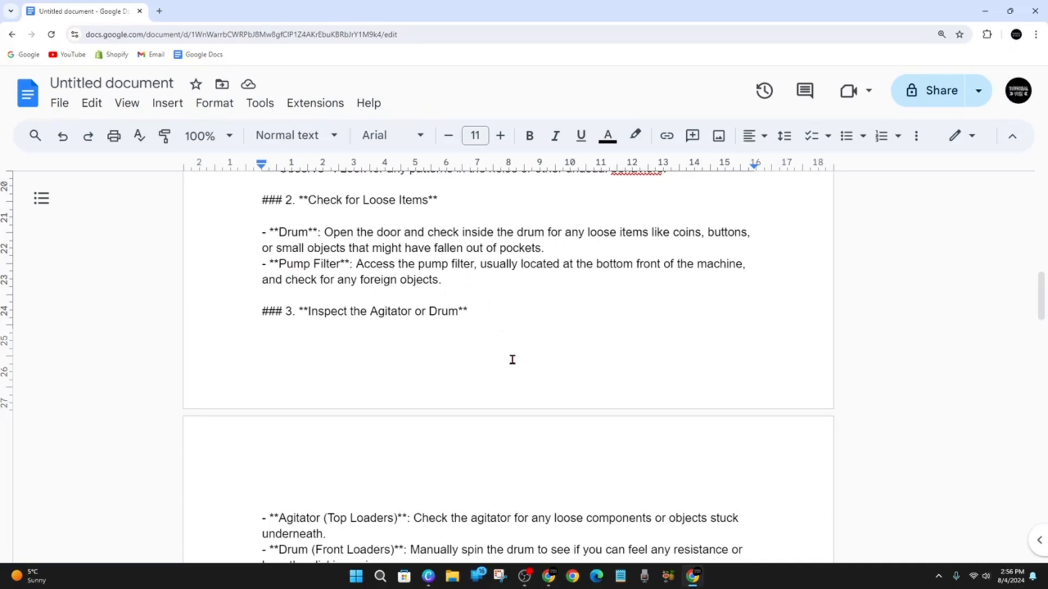
{"action": "scroll", "scroll_direction": "down", "scroll_amount": 3}
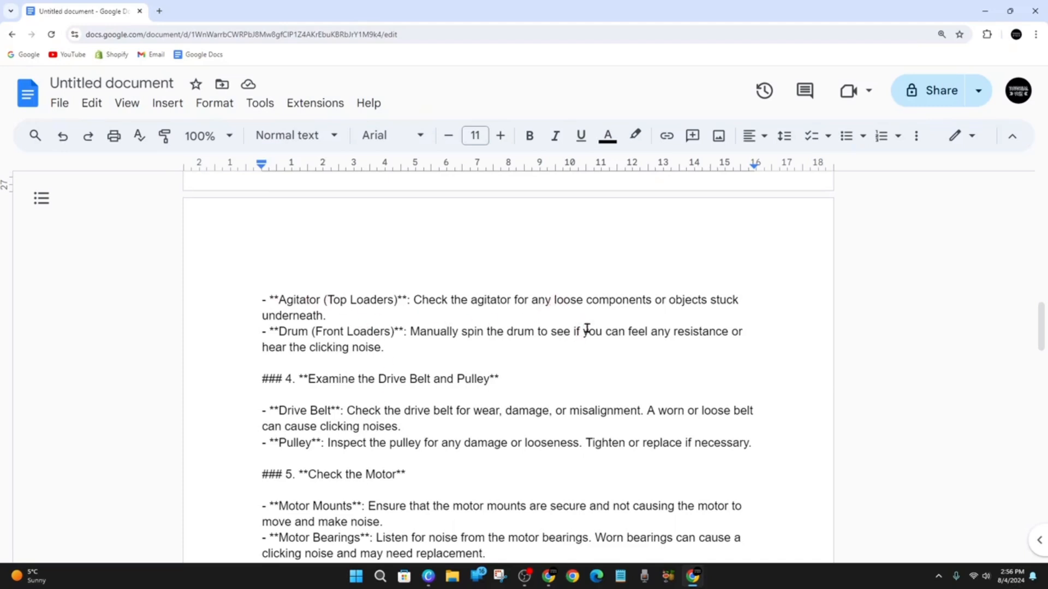
{"action": "scroll", "scroll_direction": "down", "scroll_amount": 3}
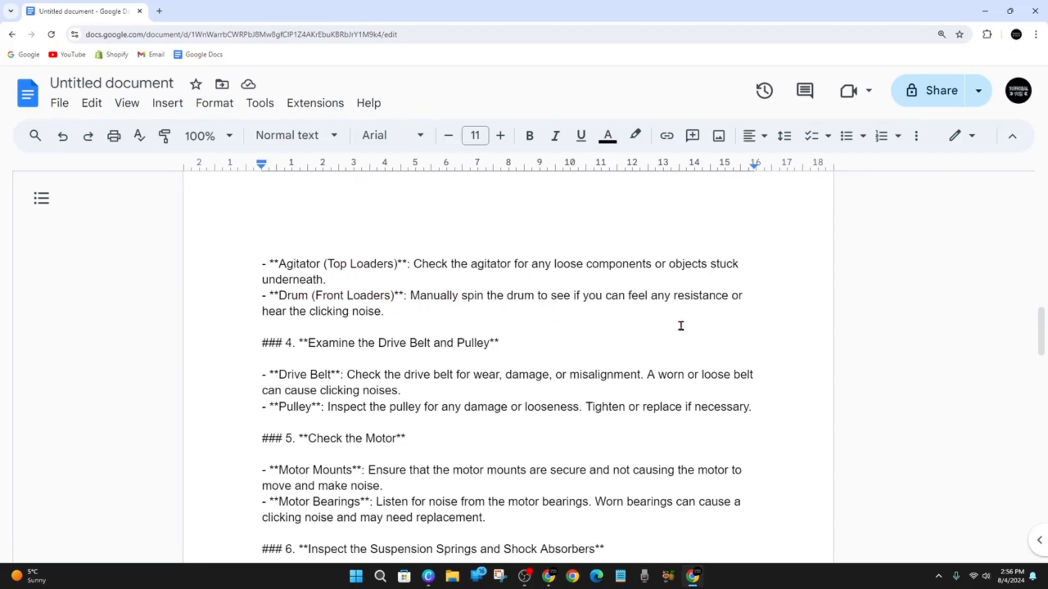
Scroll down to the shock absorbers advice and step 7 on the door lock and interlock
{"action": "scroll", "scroll_direction": "down", "scroll_amount": 3}
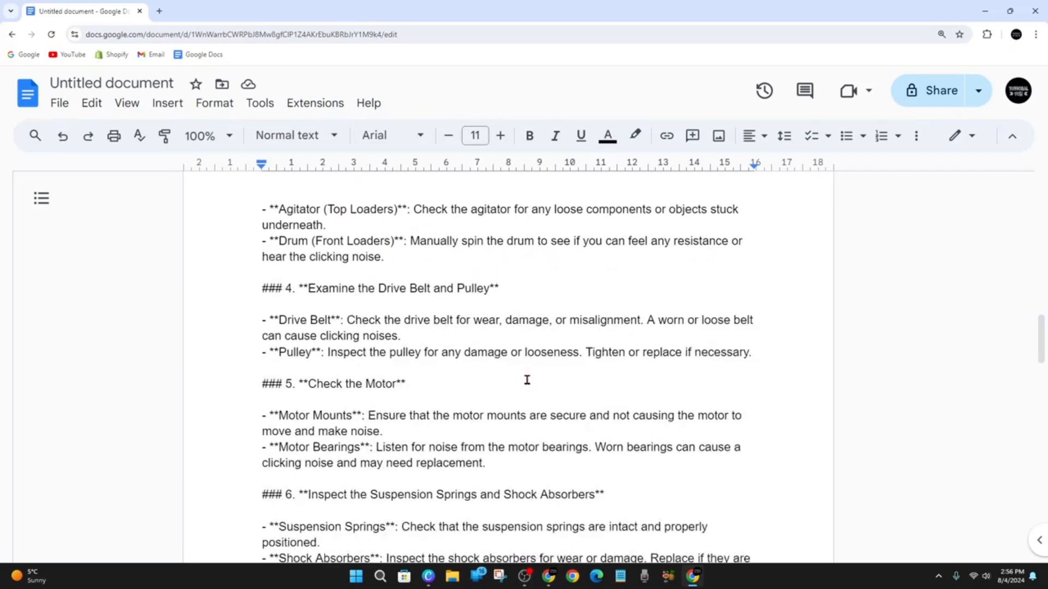
{"action": "scroll", "scroll_direction": "down", "scroll_amount": 3}
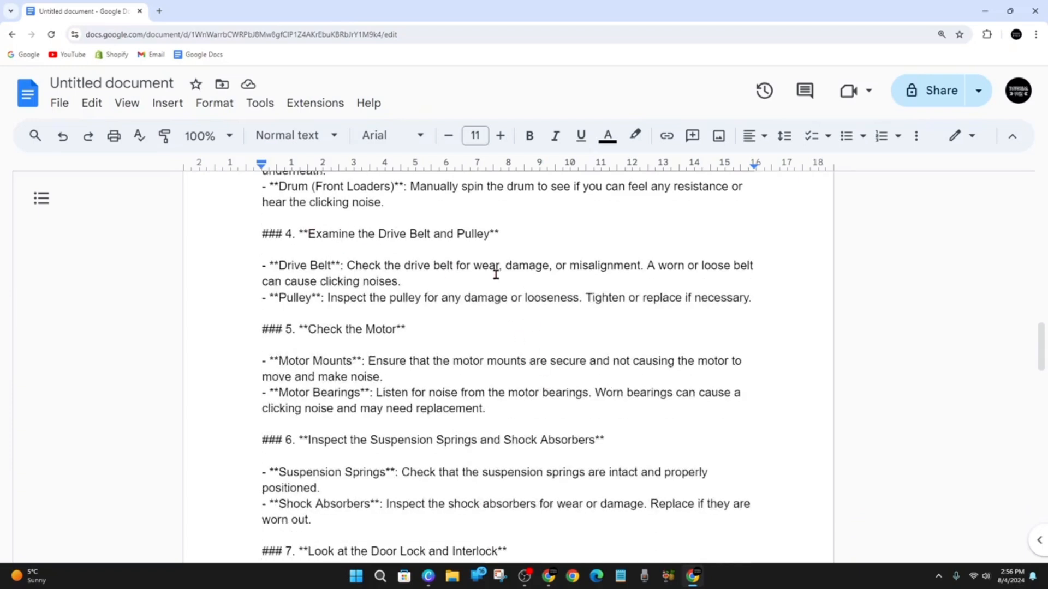
{"action": "scroll", "scroll_direction": "down", "scroll_amount": 3}
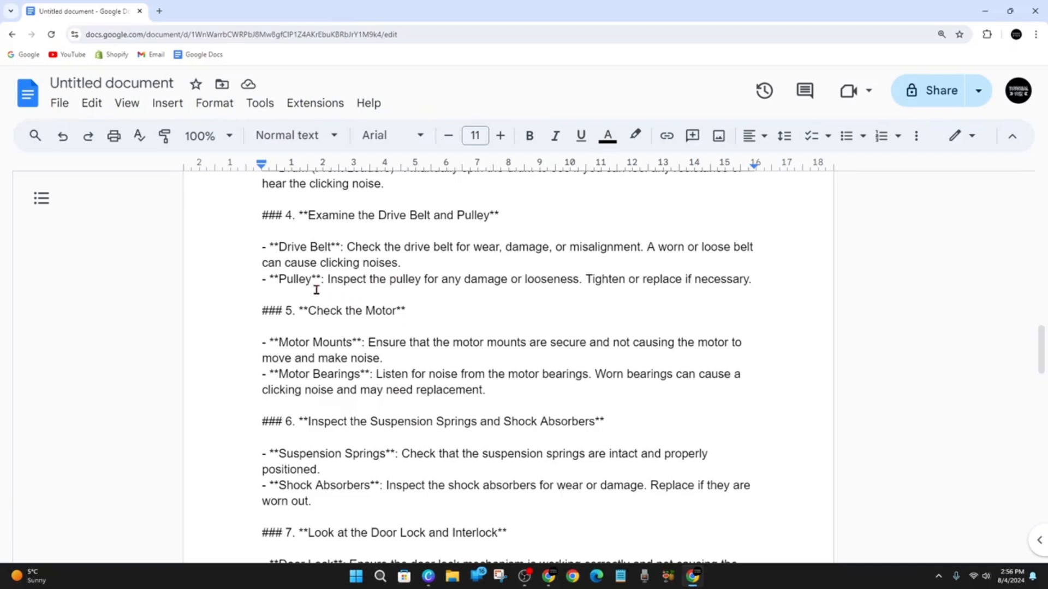
{"action": "mouse_move", "coordinate": [553, 303]}
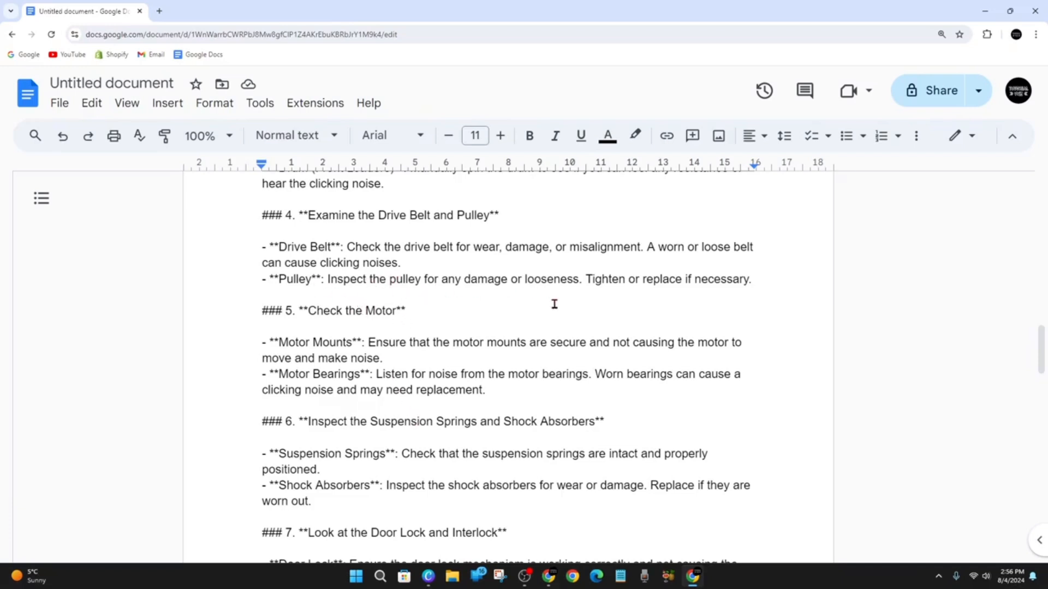
{"action": "mouse_move", "coordinate": [740, 304]}
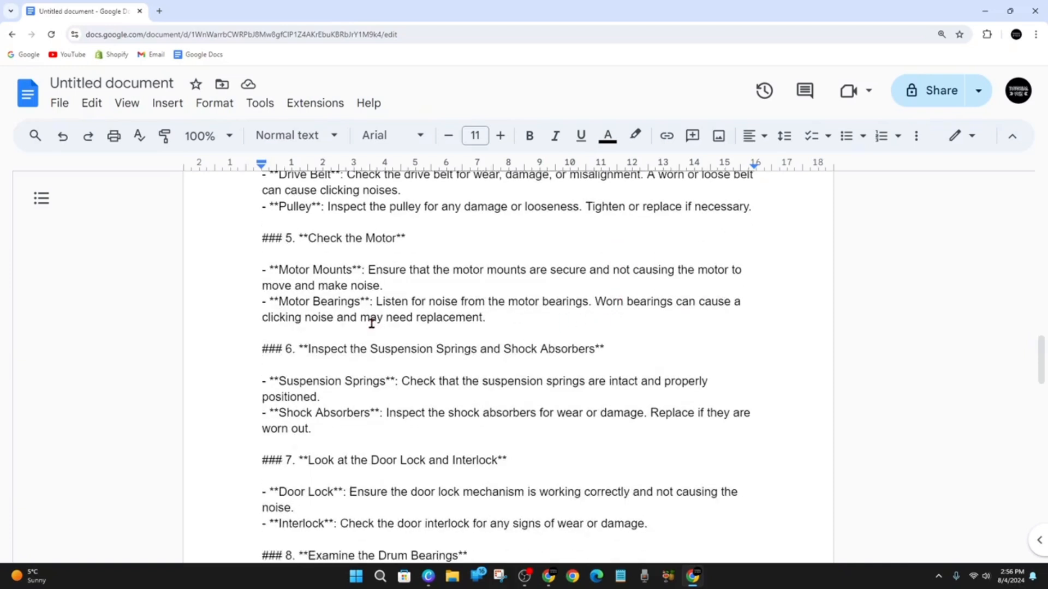
{"action": "mouse_move", "coordinate": [425, 314]}
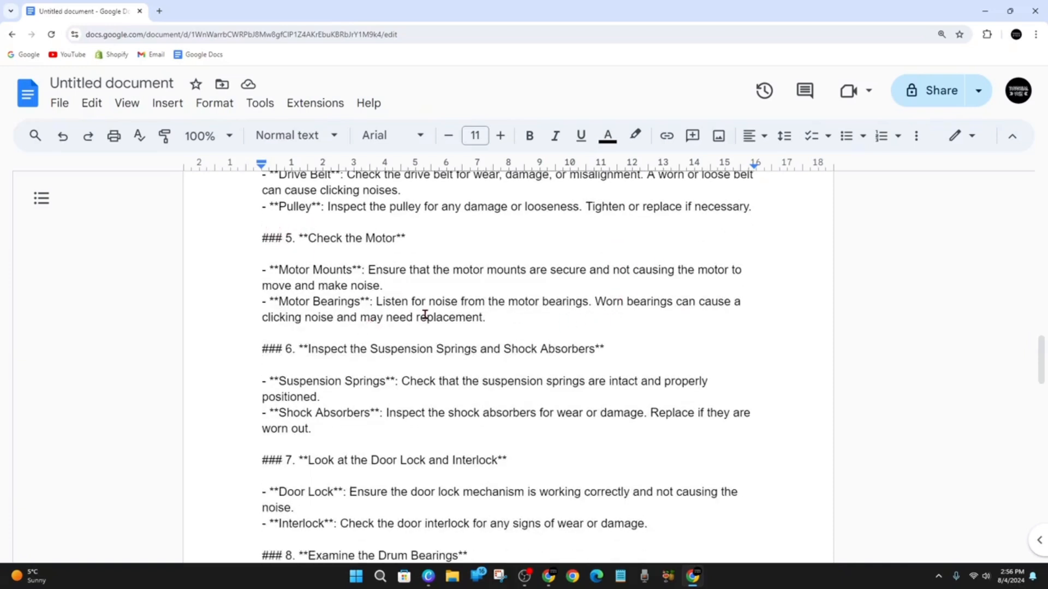
{"action": "mouse_move", "coordinate": [390, 274]}
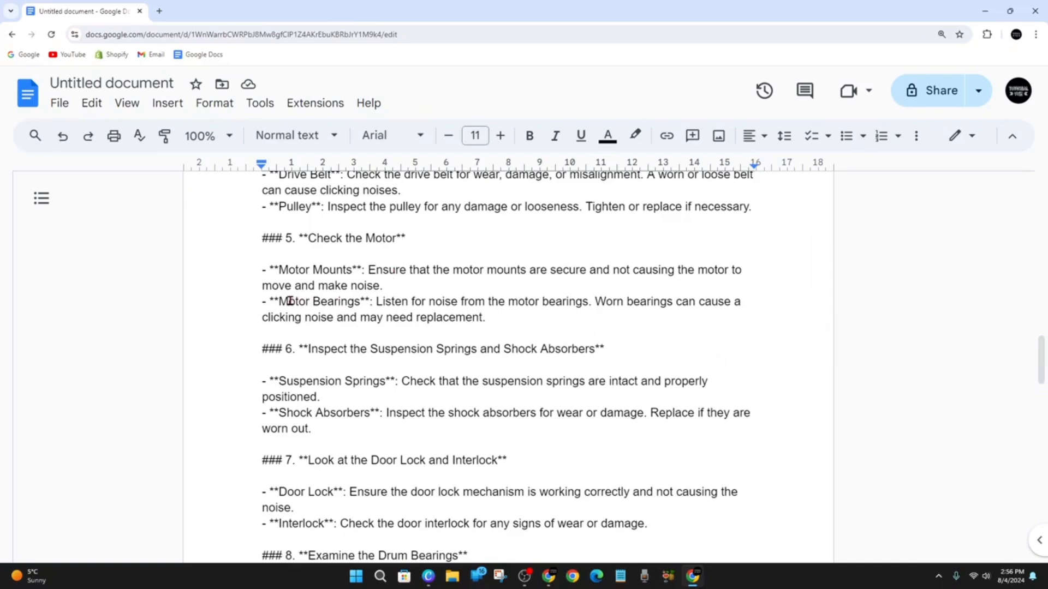
{"action": "mouse_move", "coordinate": [503, 324]}
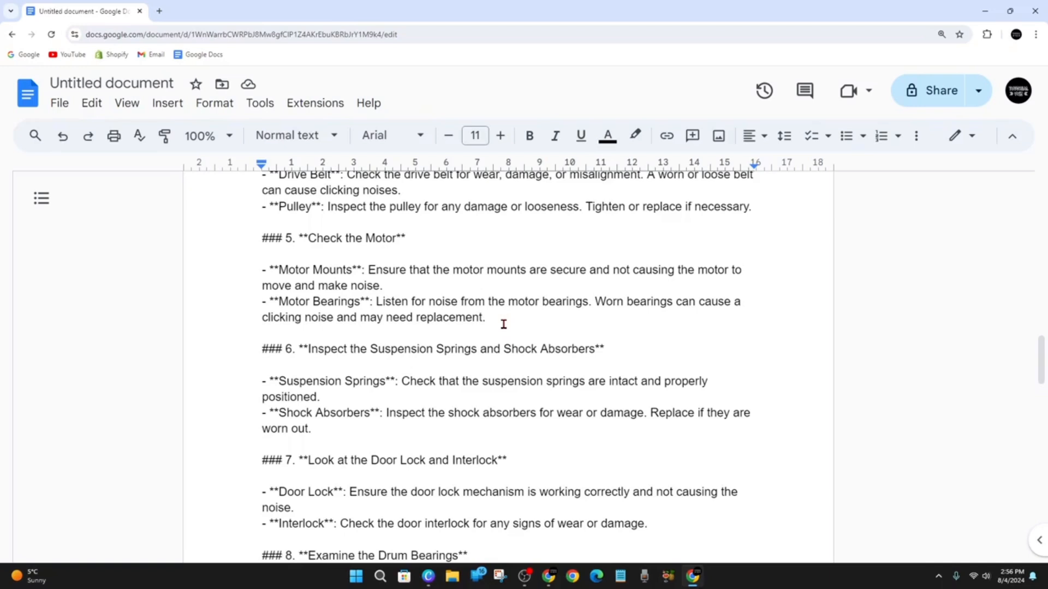
Scroll down to step 8 on drum bearings and step 9 on the drain pump
{"action": "scroll", "scroll_direction": "down", "scroll_amount": 3}
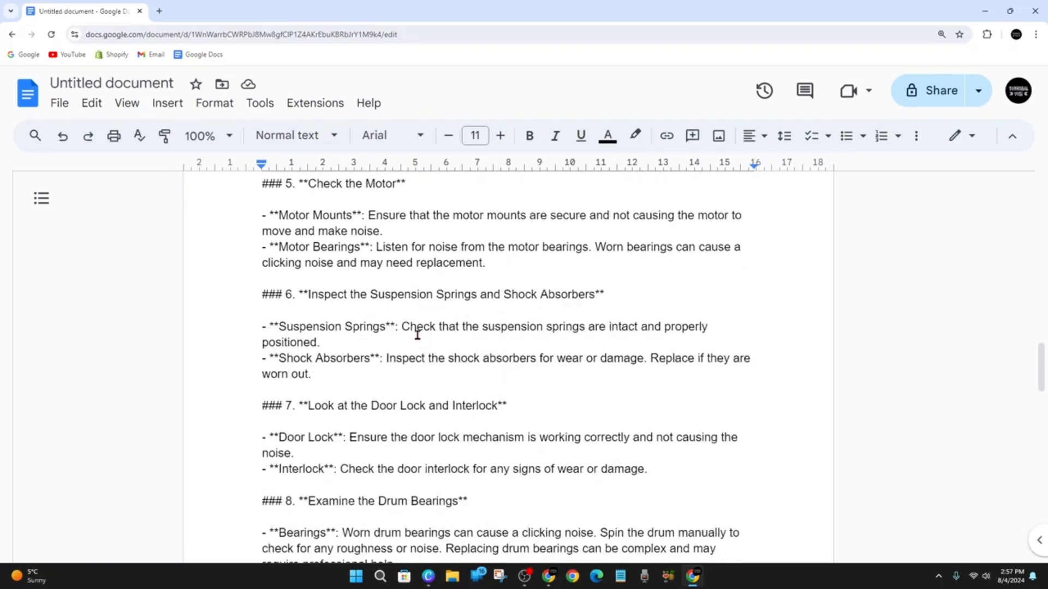
{"action": "mouse_move", "coordinate": [525, 327]}
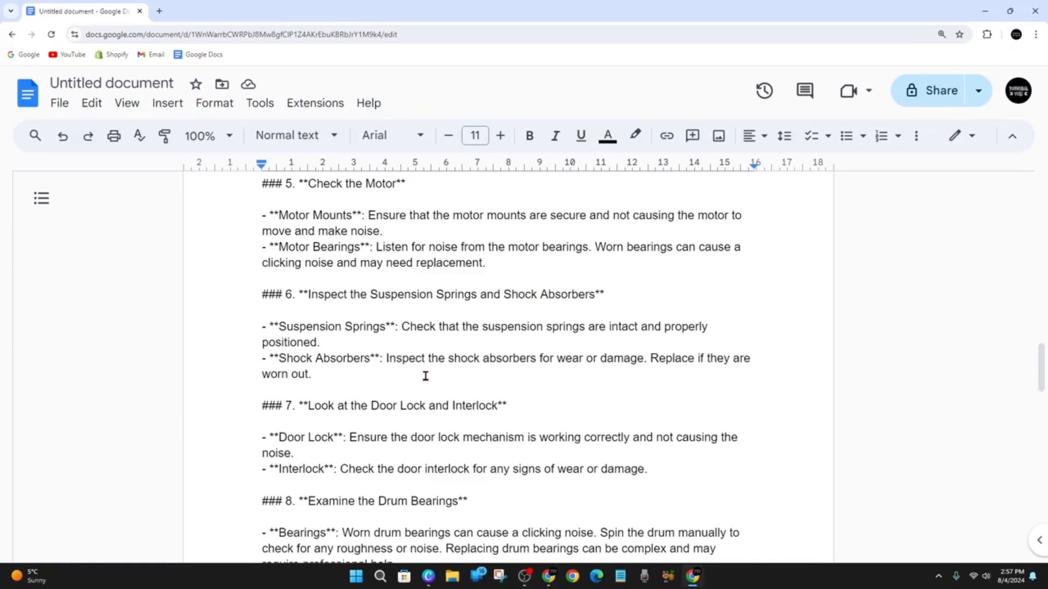
{"action": "mouse_move", "coordinate": [445, 394]}
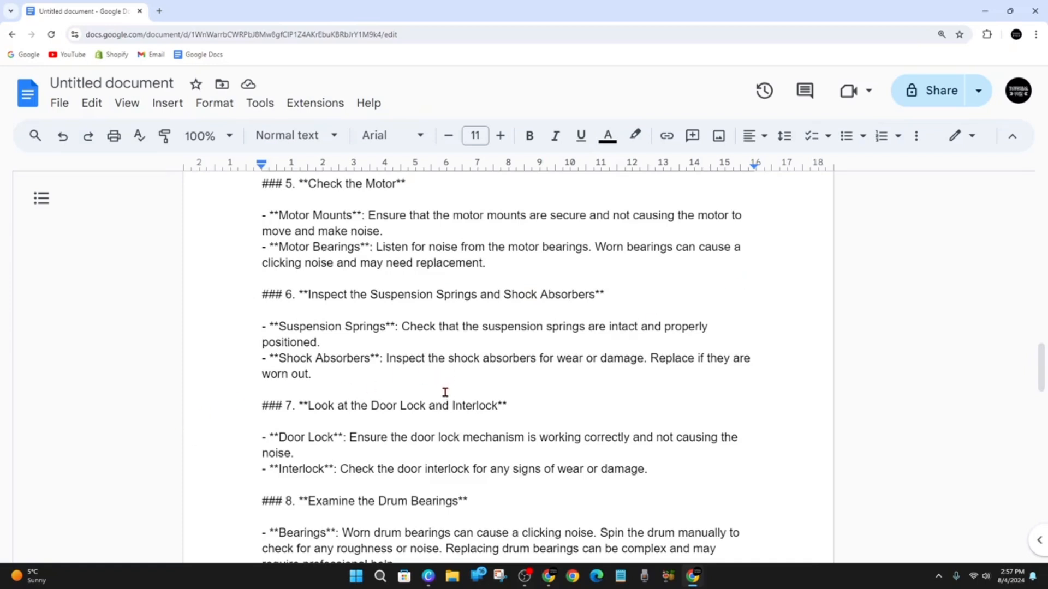
{"action": "scroll", "scroll_direction": "down", "scroll_amount": 3}
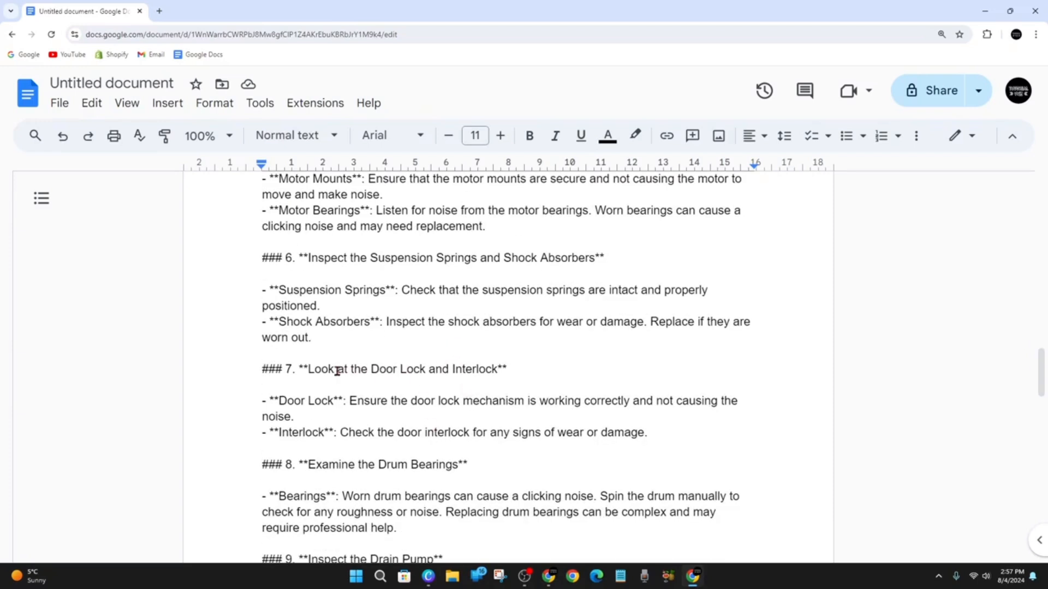
{"action": "mouse_move", "coordinate": [467, 373]}
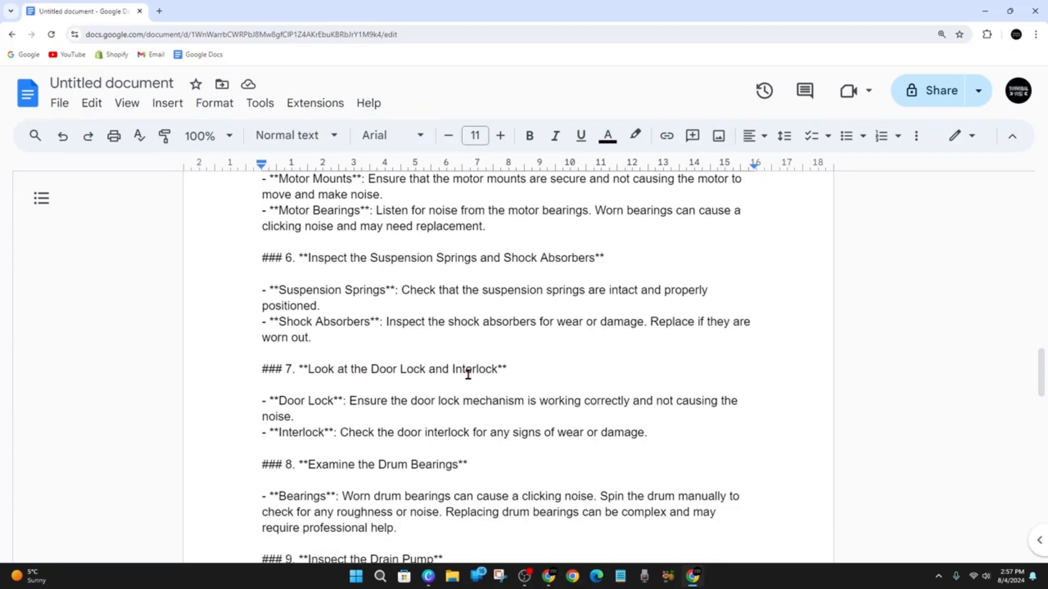
{"action": "mouse_move", "coordinate": [513, 410]}
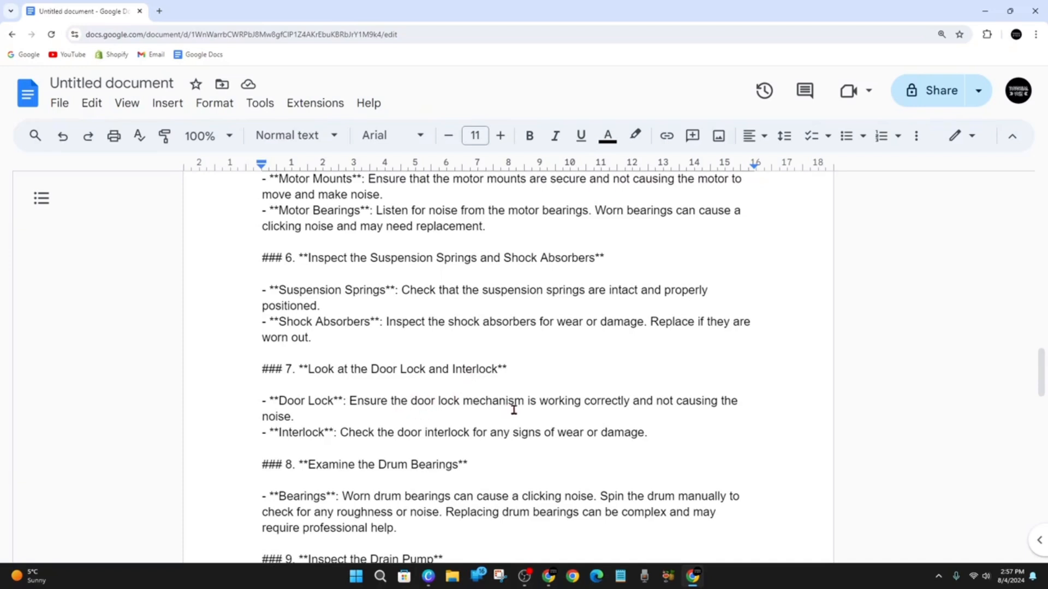
{"action": "mouse_move", "coordinate": [629, 370]}
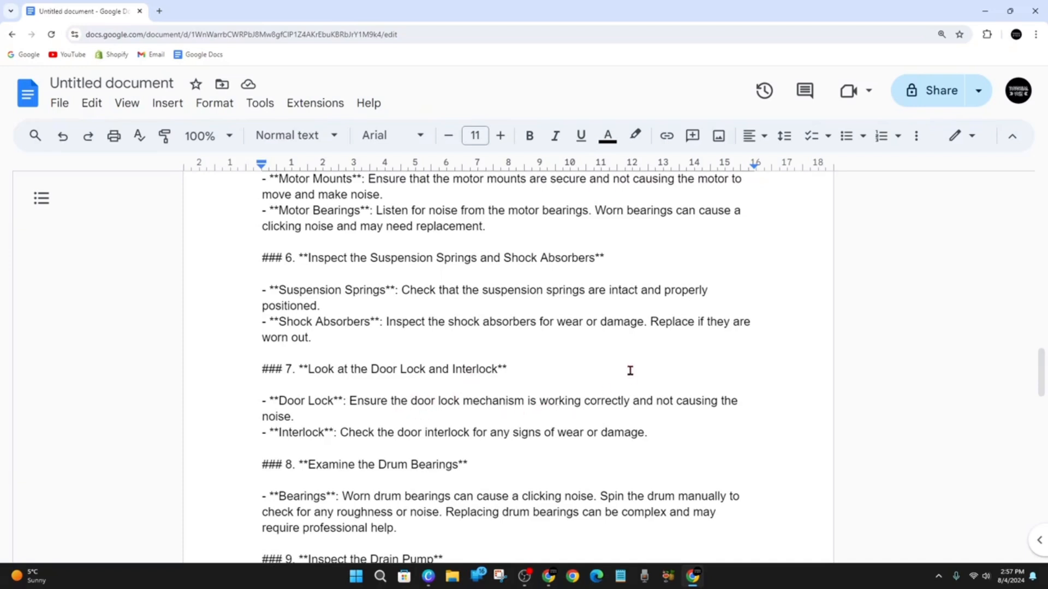
{"action": "scroll", "scroll_direction": "down", "scroll_amount": 3}
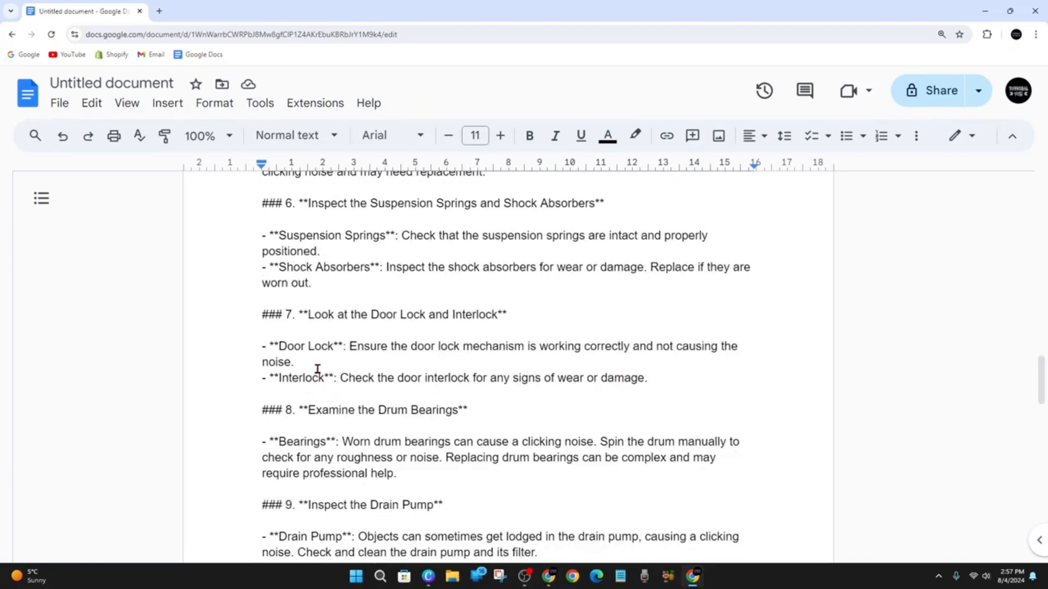
{"action": "mouse_move", "coordinate": [605, 381]}
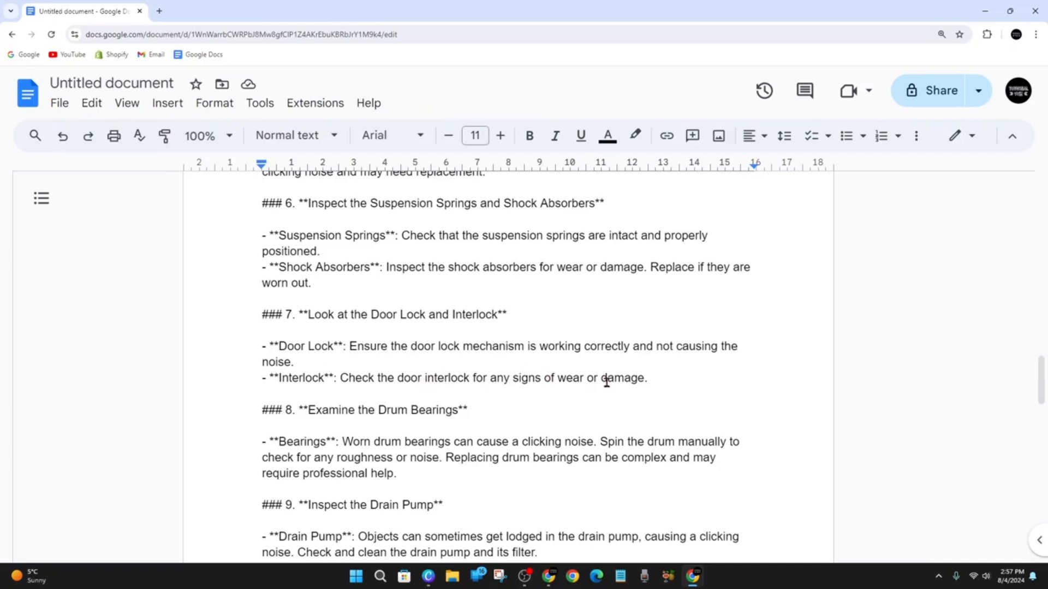
Scroll down to step 10 on checking and replacing the water inlet valve, ending the page
{"action": "scroll", "scroll_direction": "down", "scroll_amount": 3}
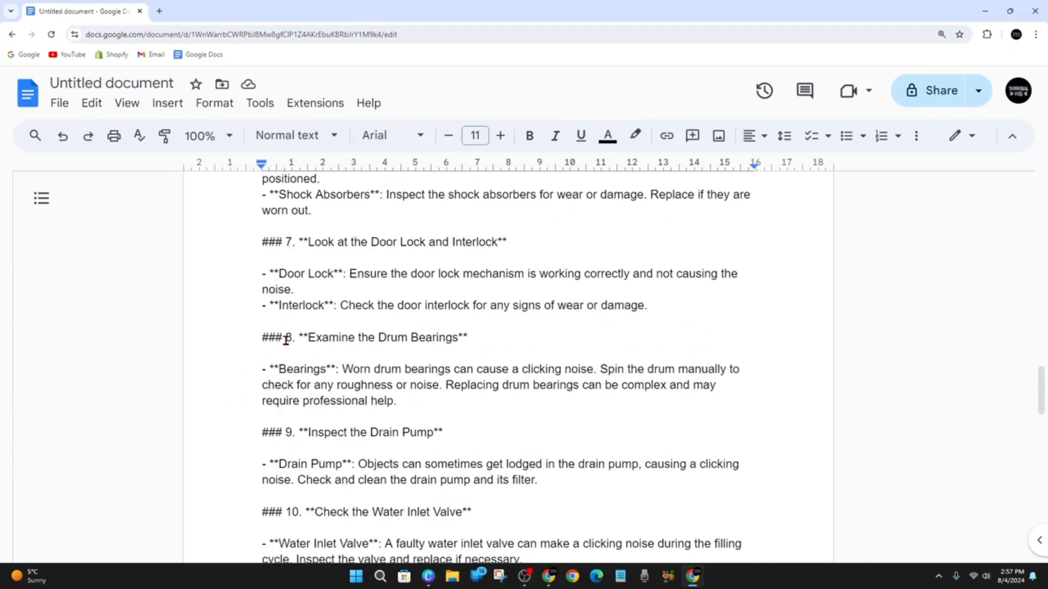
{"action": "scroll", "scroll_direction": "down", "scroll_amount": 3}
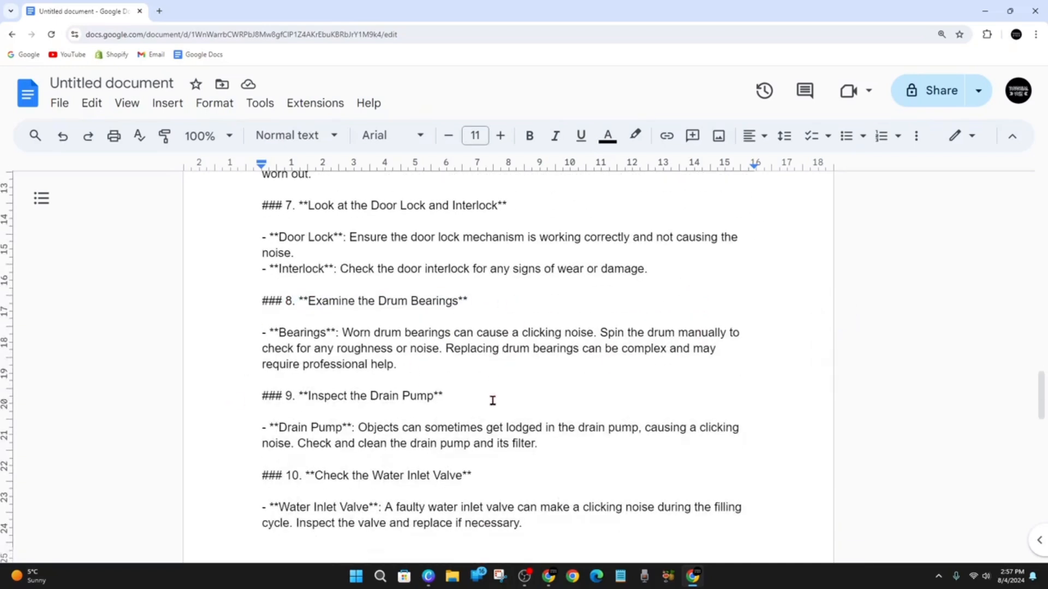
{"action": "mouse_move", "coordinate": [555, 389]}
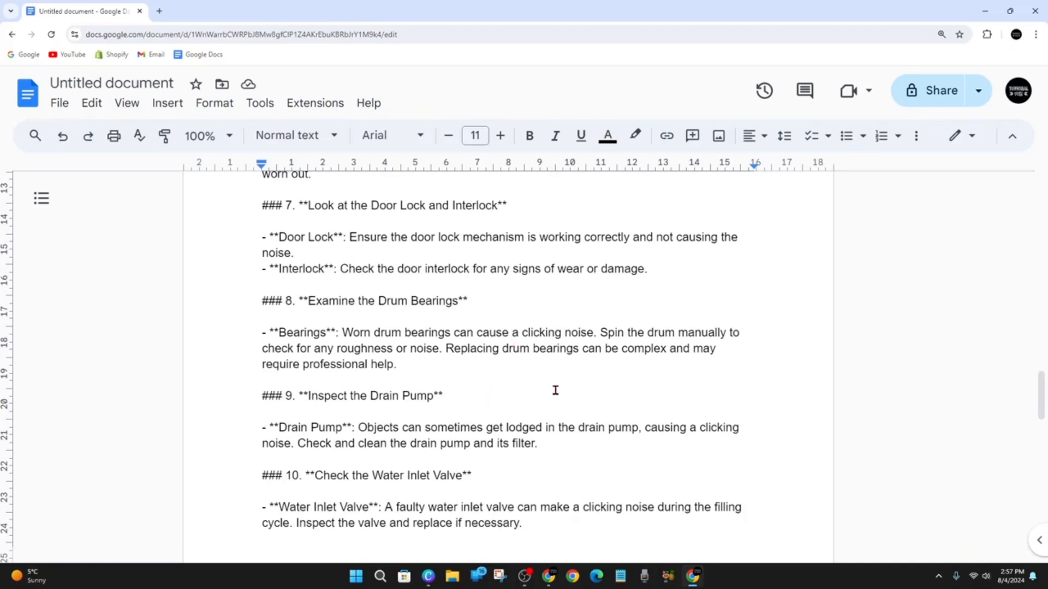
{"action": "mouse_move", "coordinate": [403, 346]}
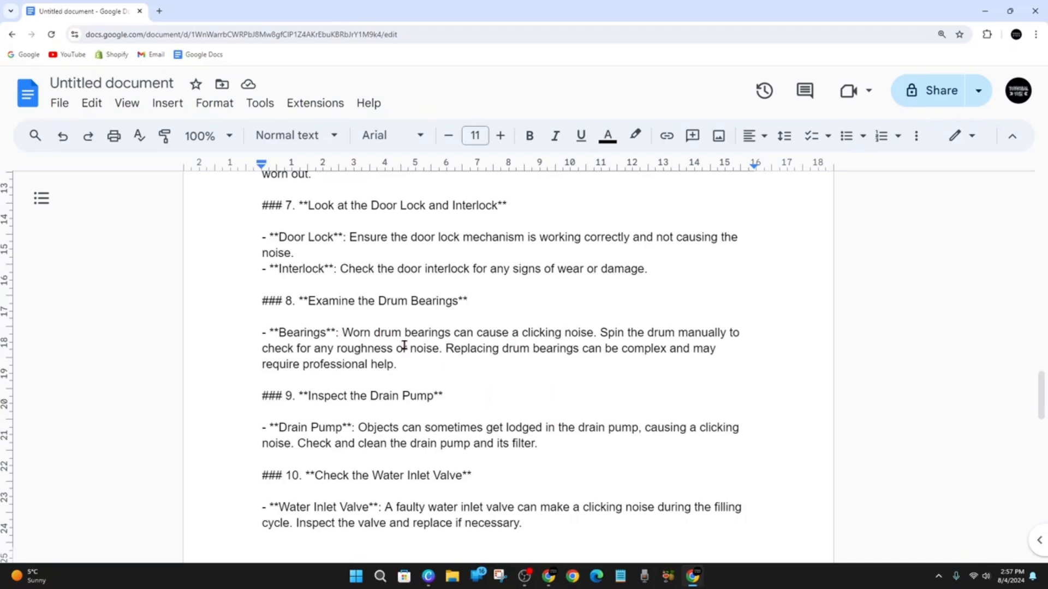
{"action": "scroll", "scroll_direction": "down", "scroll_amount": 3}
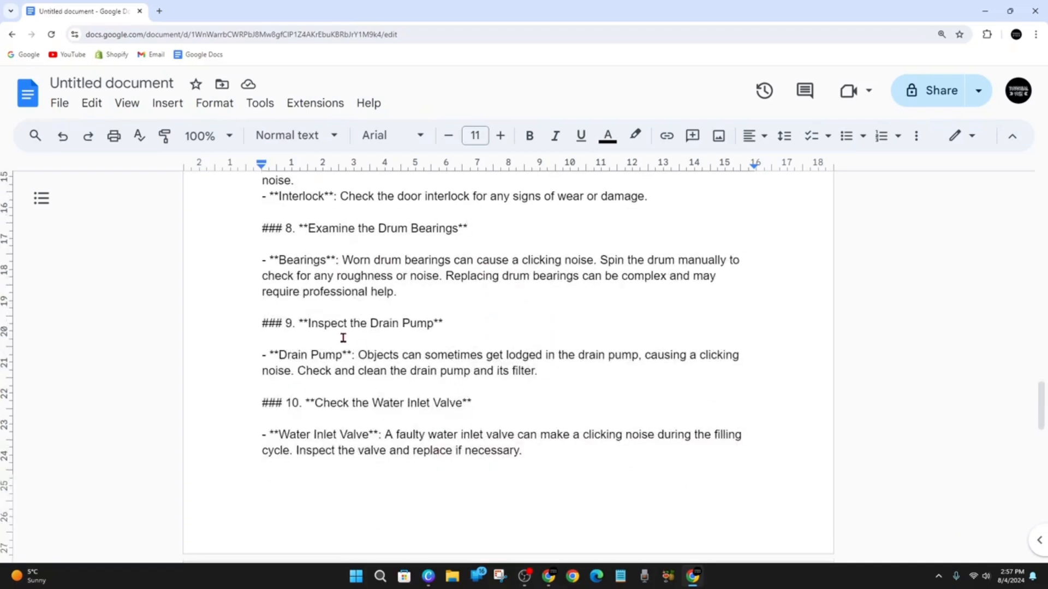
{"action": "mouse_move", "coordinate": [430, 354]}
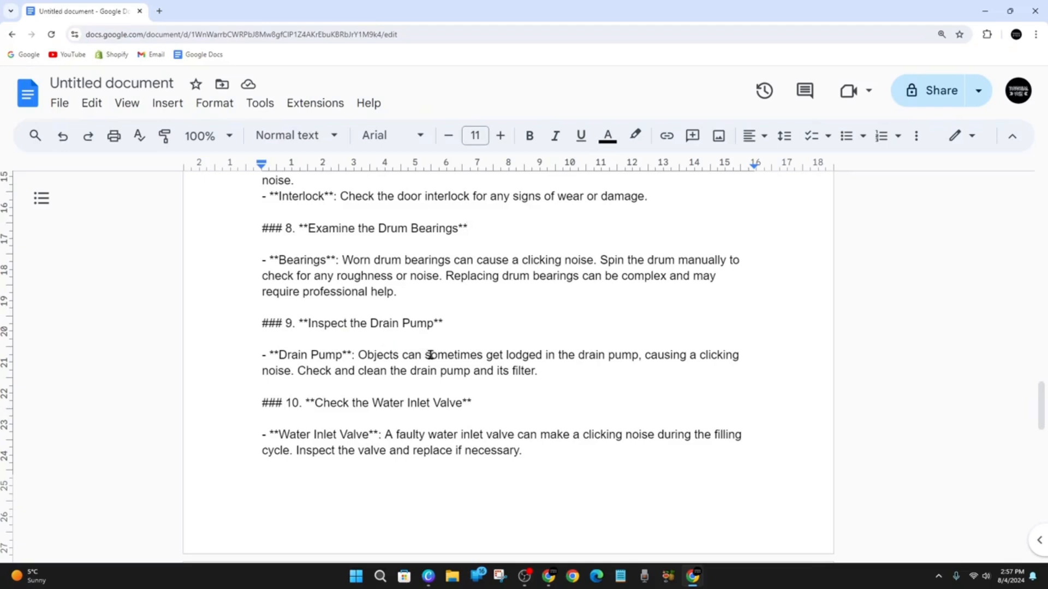
{"action": "mouse_move", "coordinate": [603, 350]}
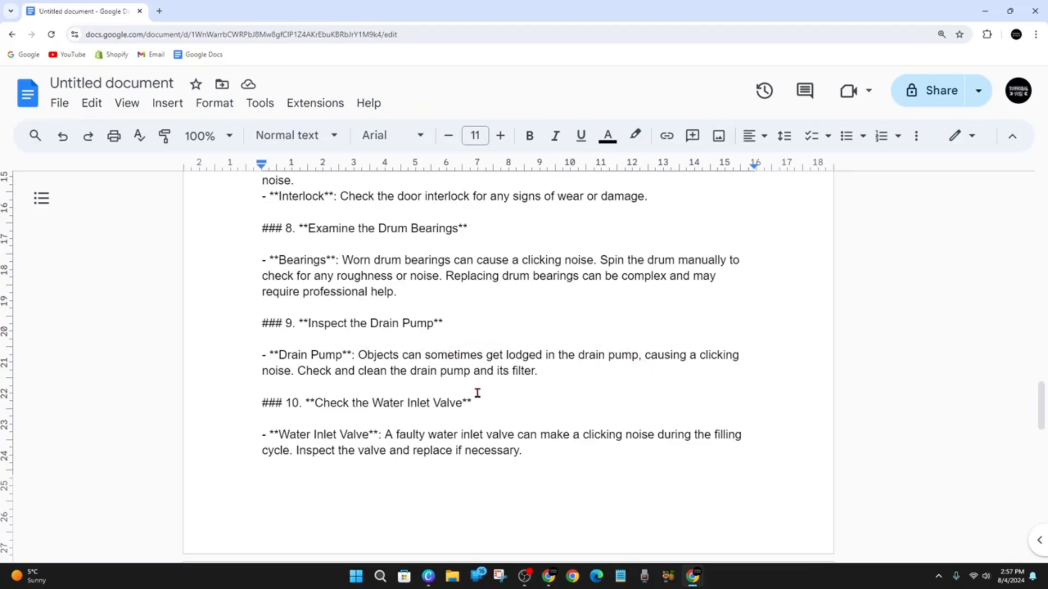
{"action": "mouse_move", "coordinate": [588, 437]}
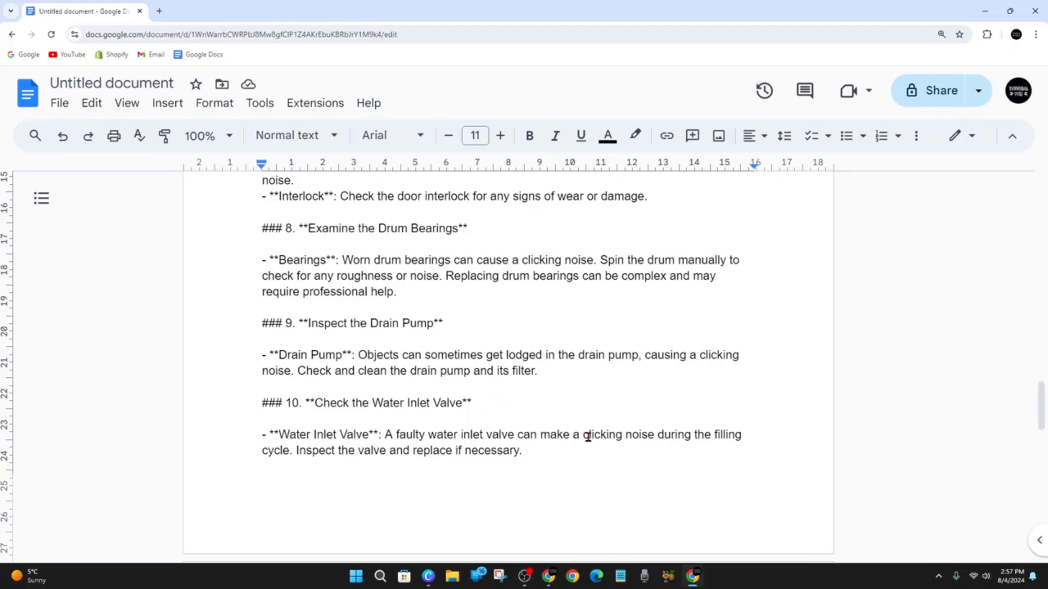
{"action": "scroll", "scroll_direction": "down", "scroll_amount": 3}
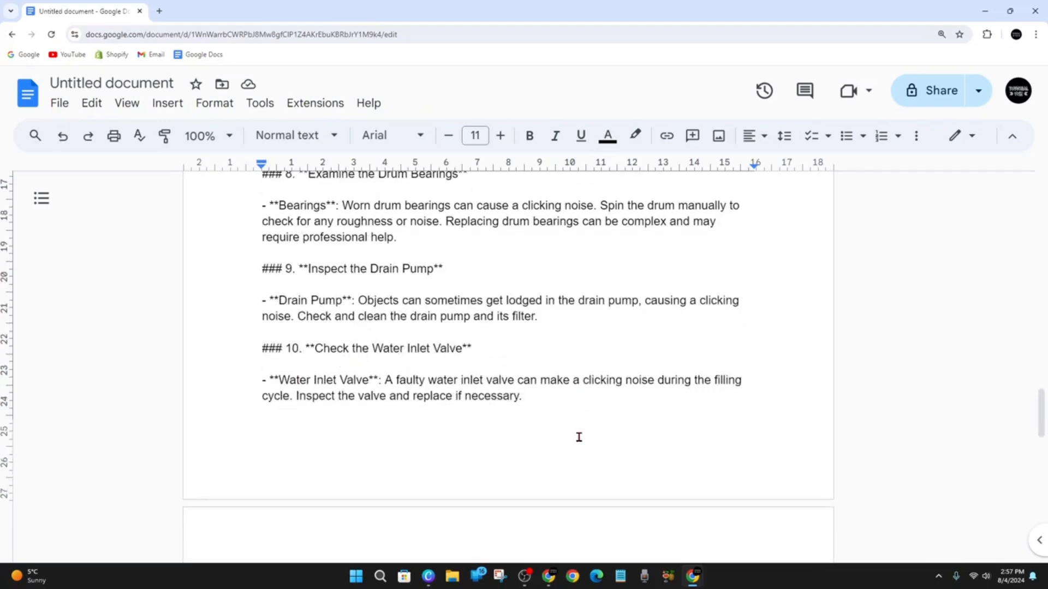
{"action": "mouse_move", "coordinate": [573, 470]}
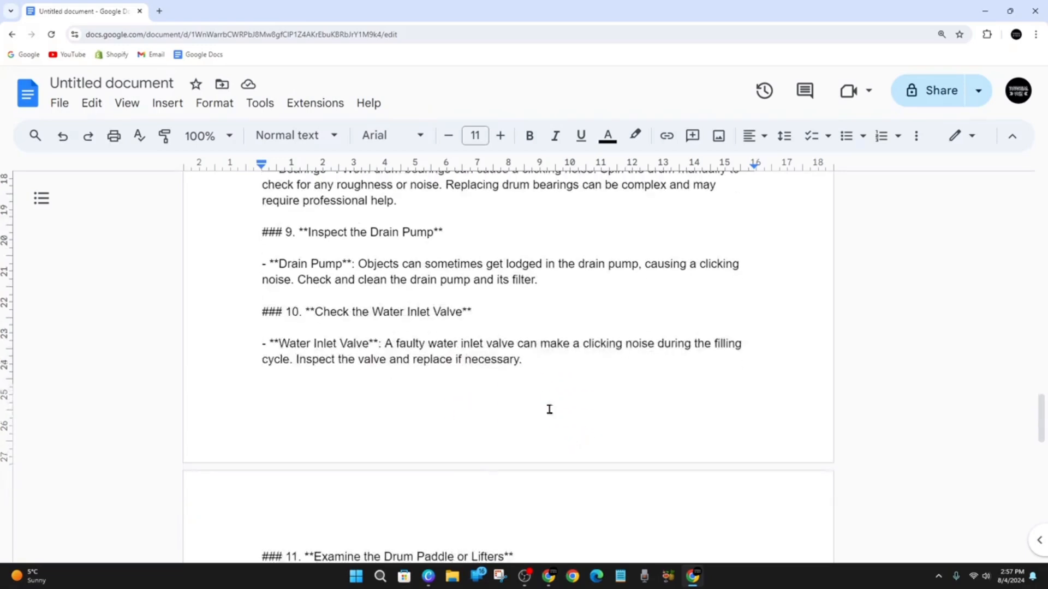
Scroll to the final page with step 11 on drum paddles and the When to Call a Professional conclusion
{"action": "scroll", "scroll_direction": "down", "scroll_amount": 3}
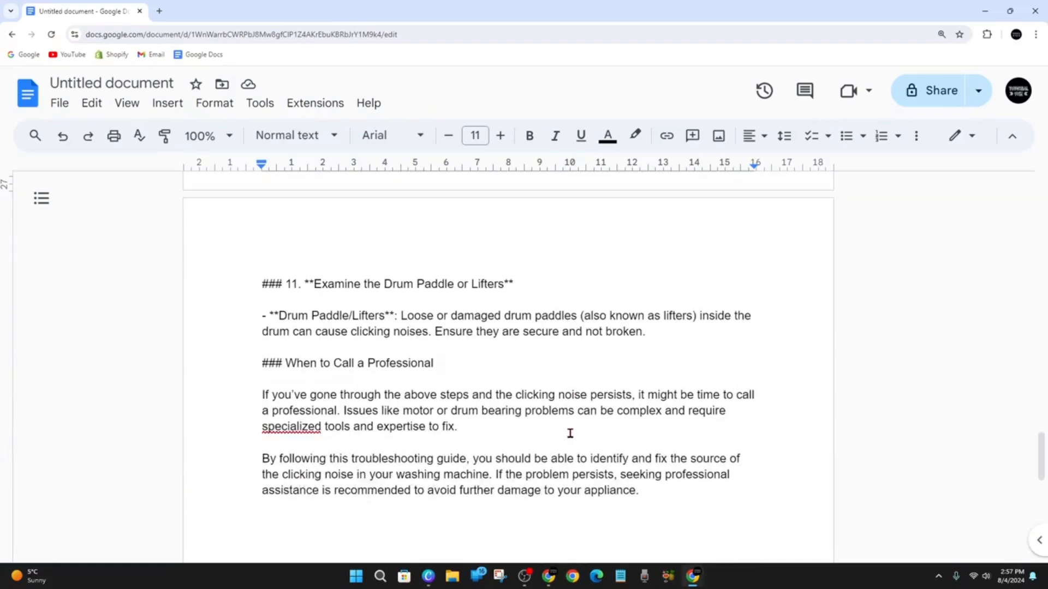
{"action": "mouse_move", "coordinate": [563, 296]}
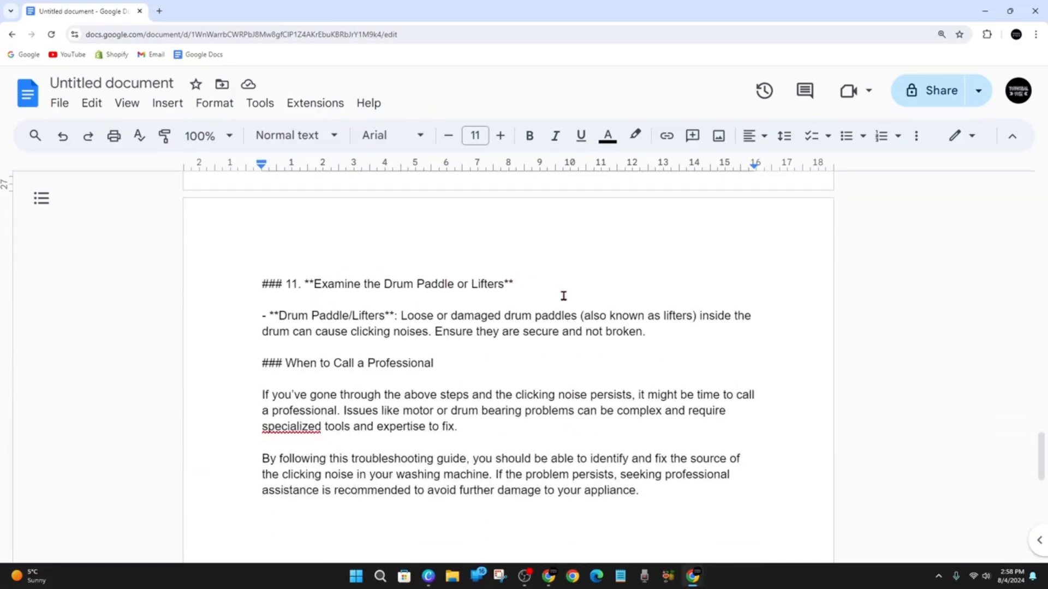
{"action": "mouse_move", "coordinate": [380, 328]}
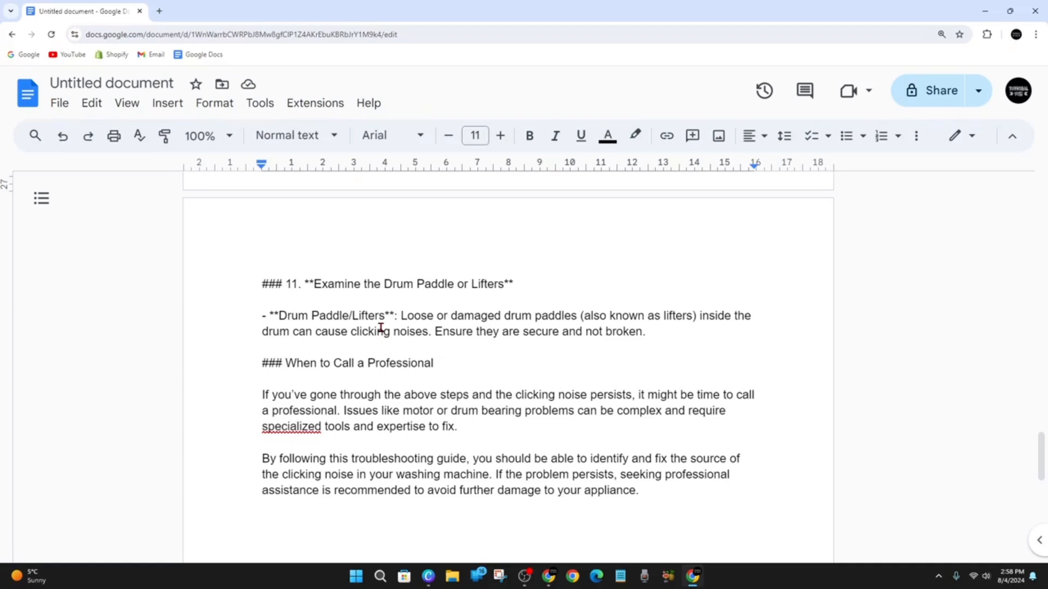
{"action": "mouse_move", "coordinate": [404, 415]}
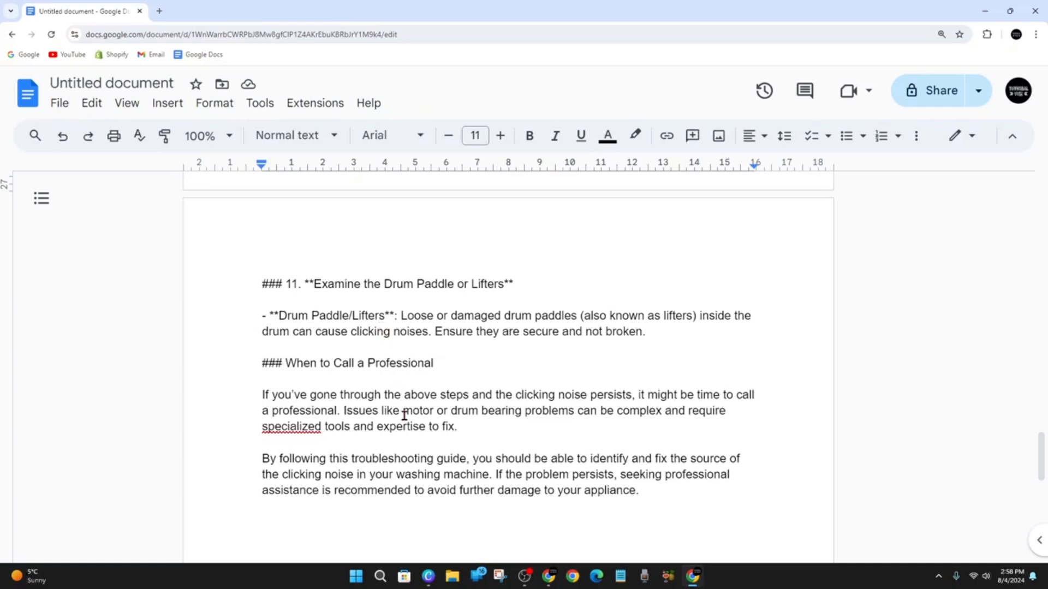
{"action": "mouse_move", "coordinate": [588, 438]}
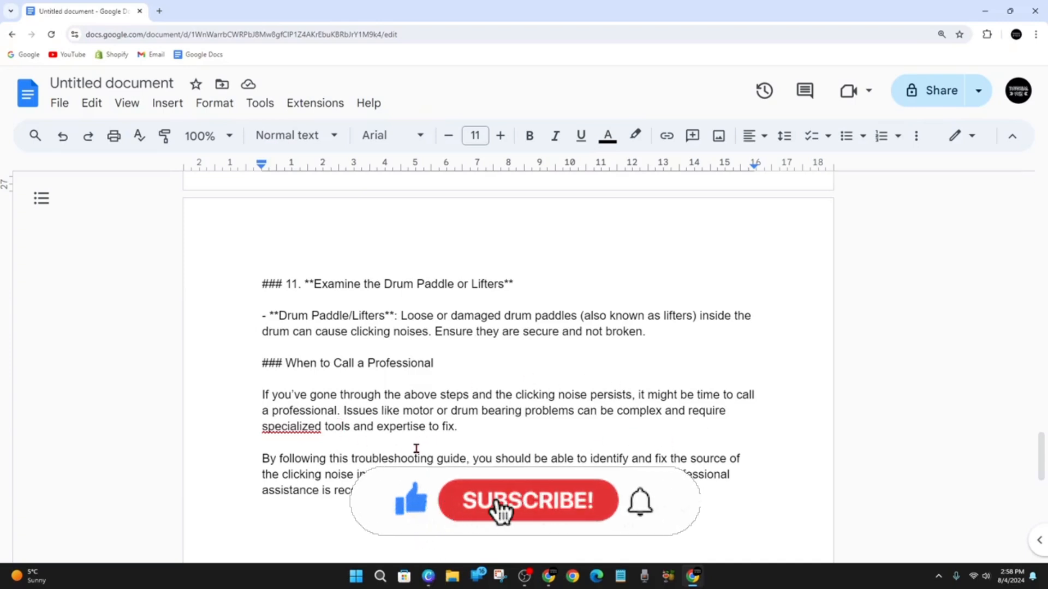
{"action": "left_click", "coordinate": [528, 501]}
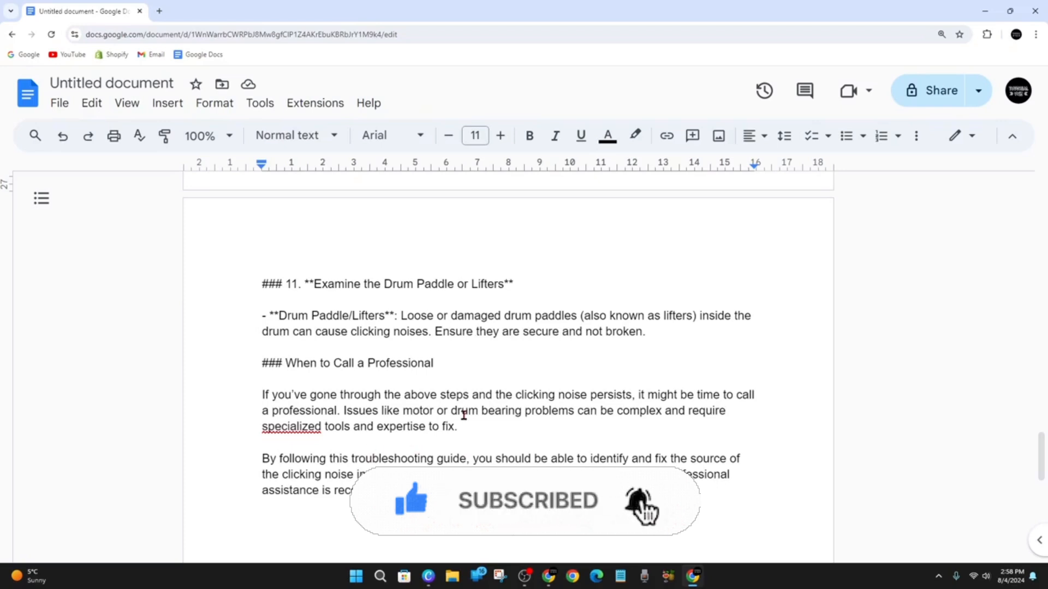